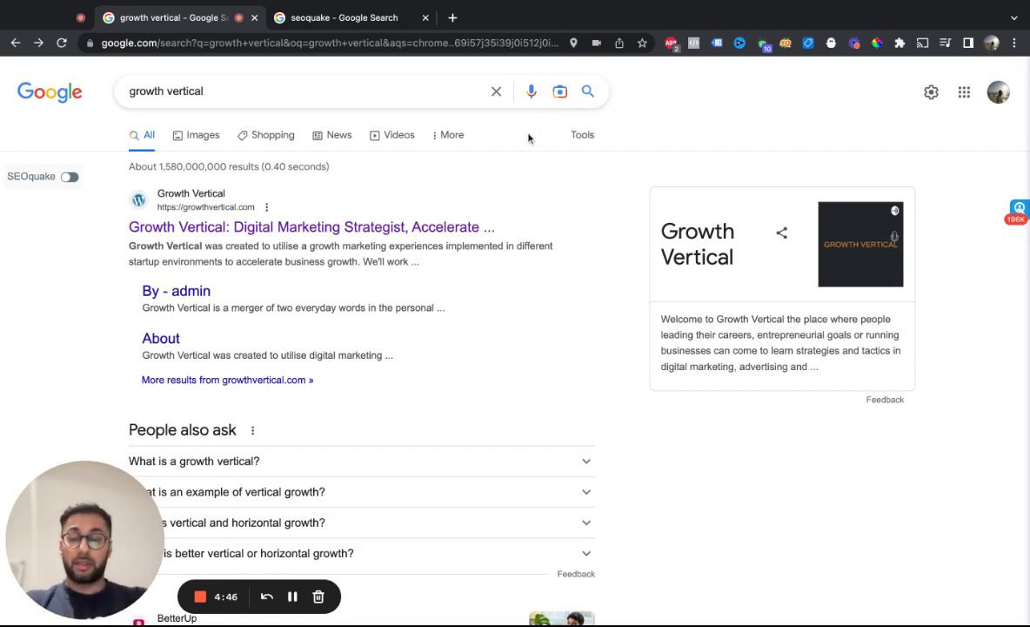
mouse_move(543, 209)
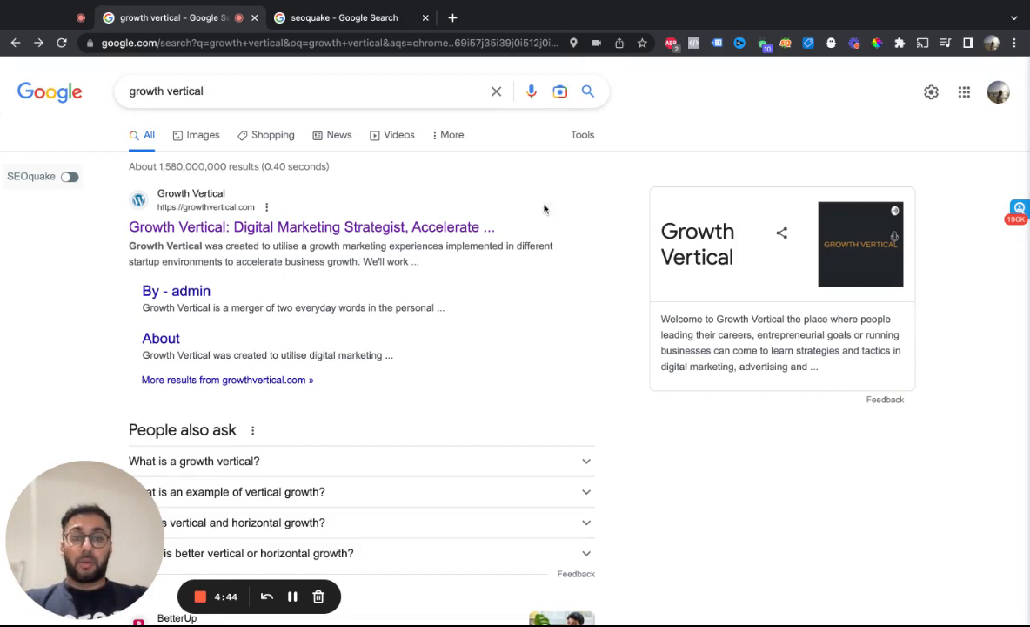
mouse_move(426, 209)
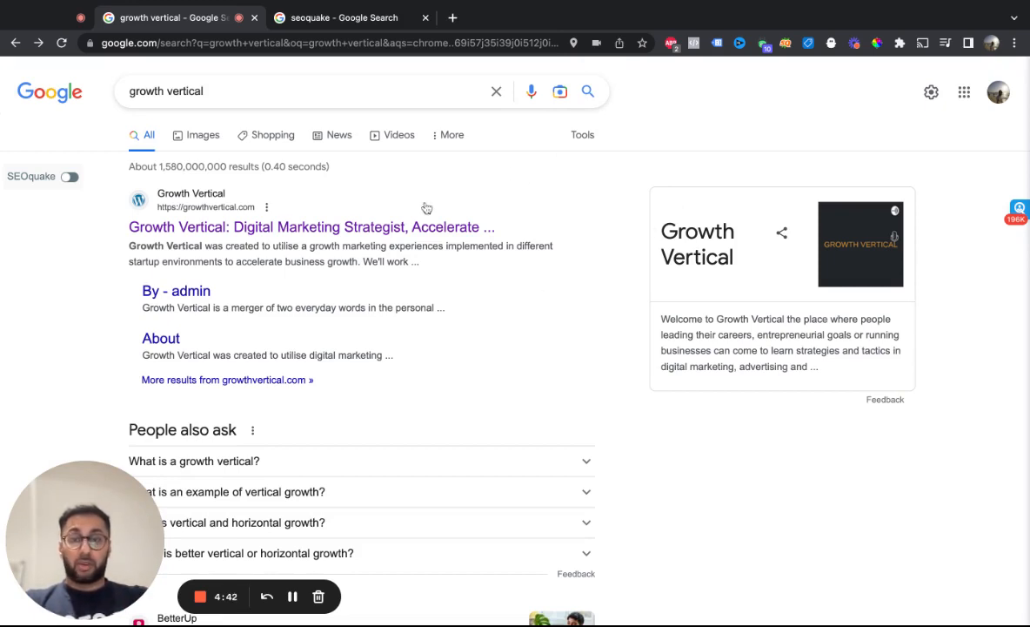
mouse_move(473, 463)
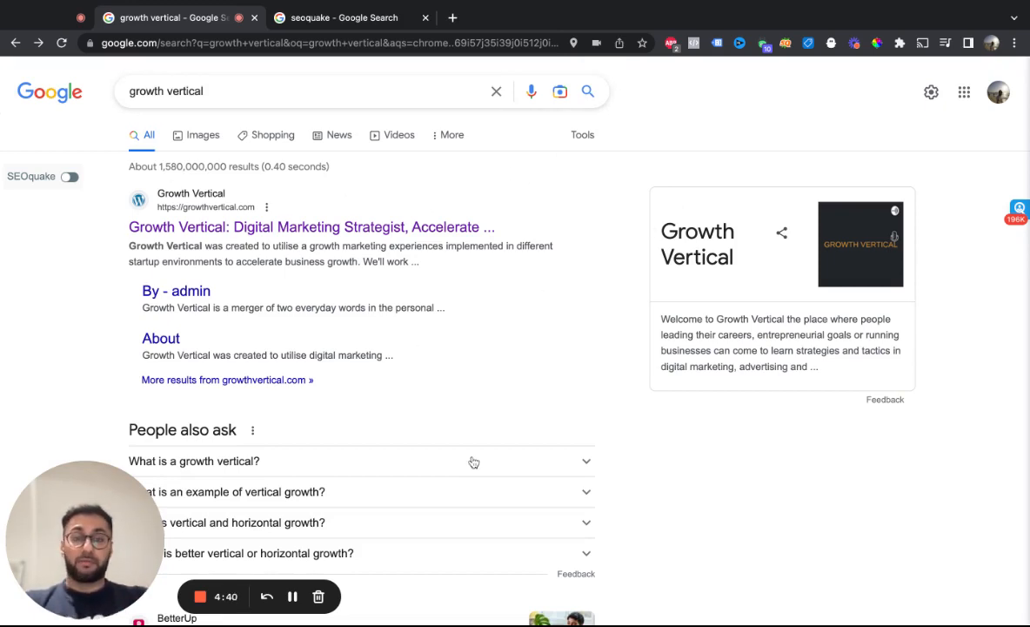
mouse_move(731, 462)
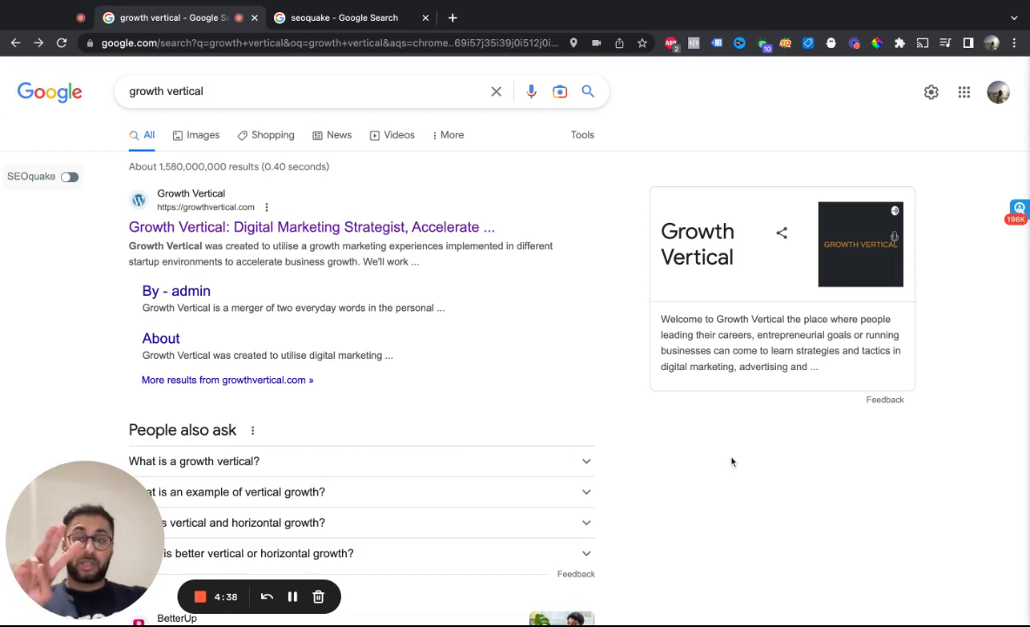
mouse_move(233, 277)
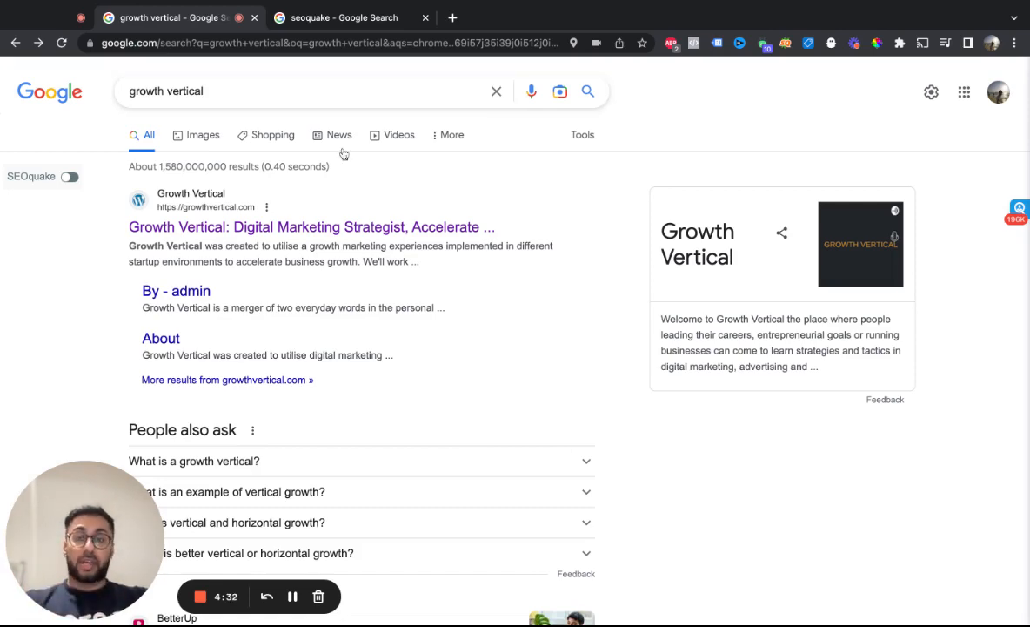
mouse_move(931, 92)
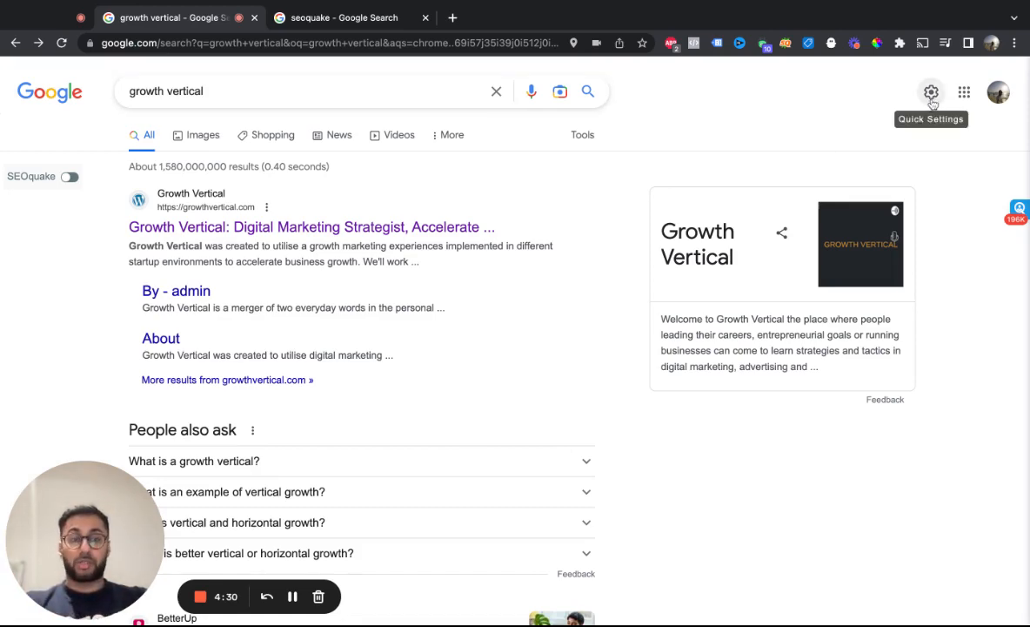
Reach the Advanced Search page from the quick settings gear, with 'growth vertical' prefilled.
left_click(931, 92)
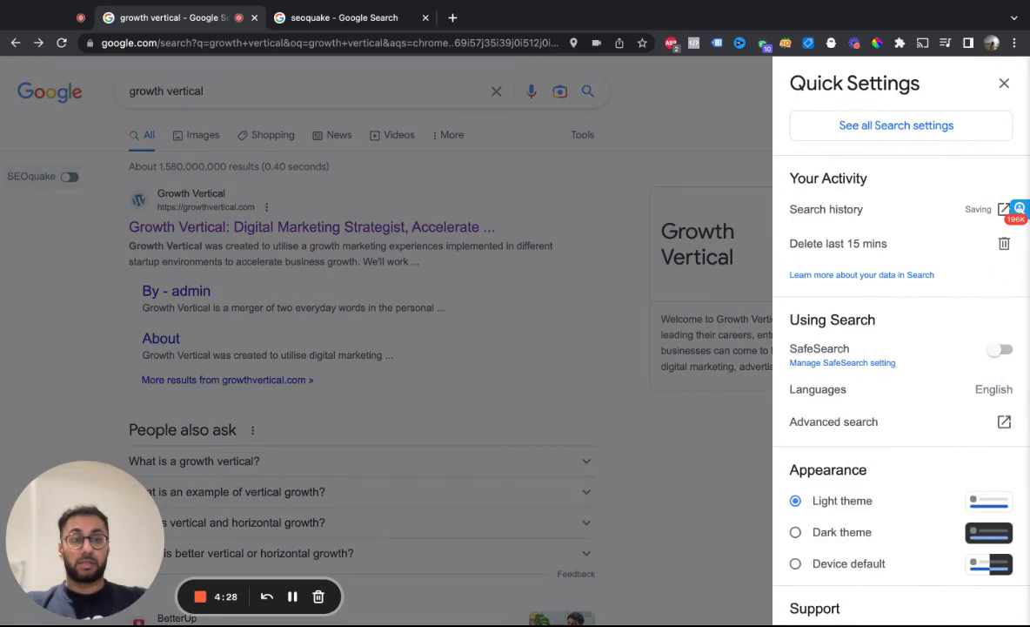
left_click(1004, 83)
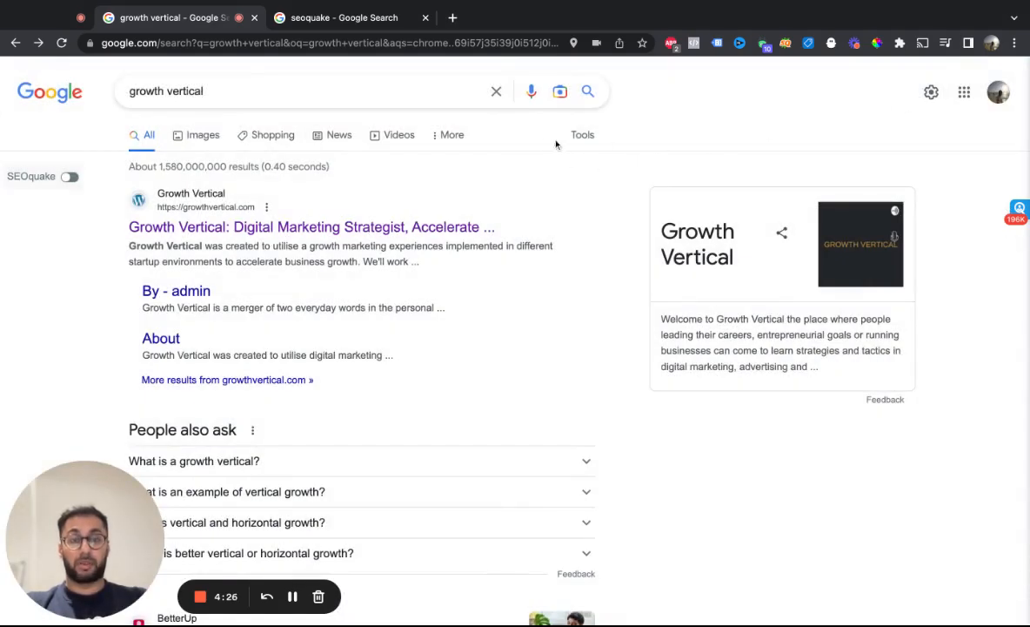
left_click(931, 91)
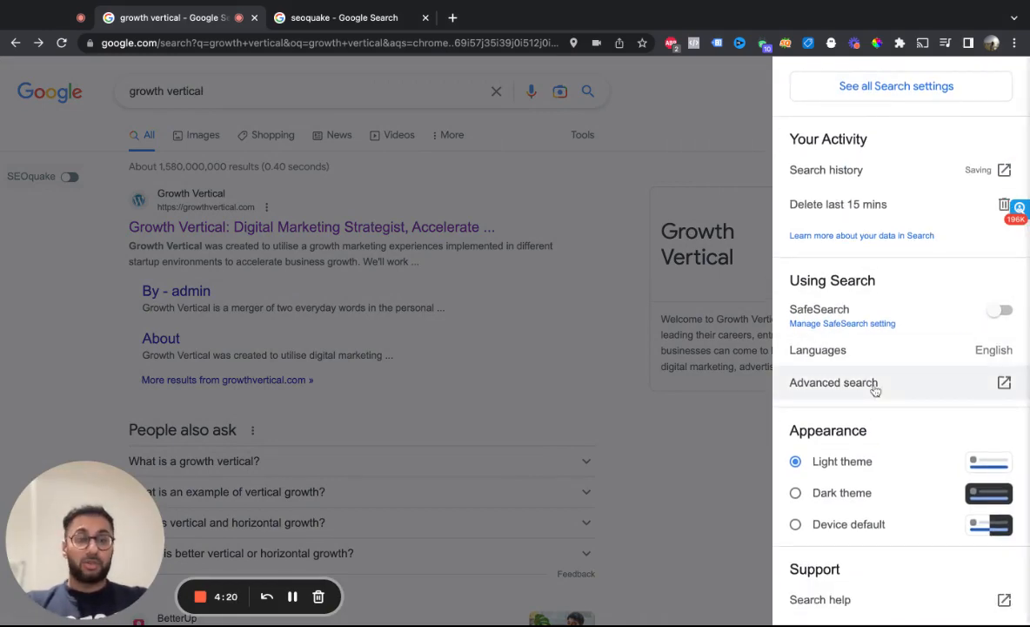
left_click(834, 382)
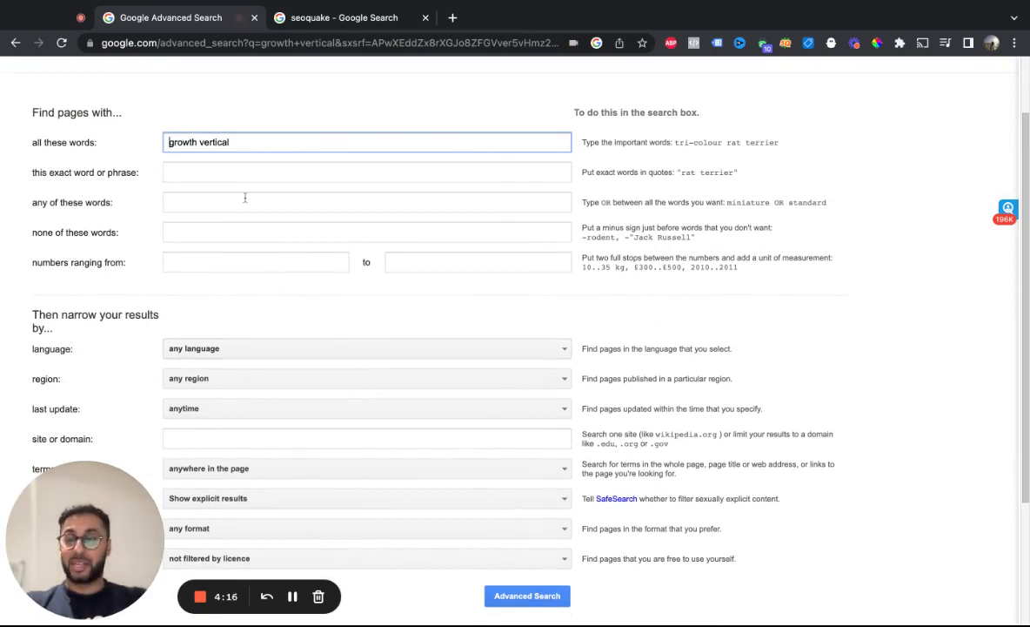
scroll("up", 3)
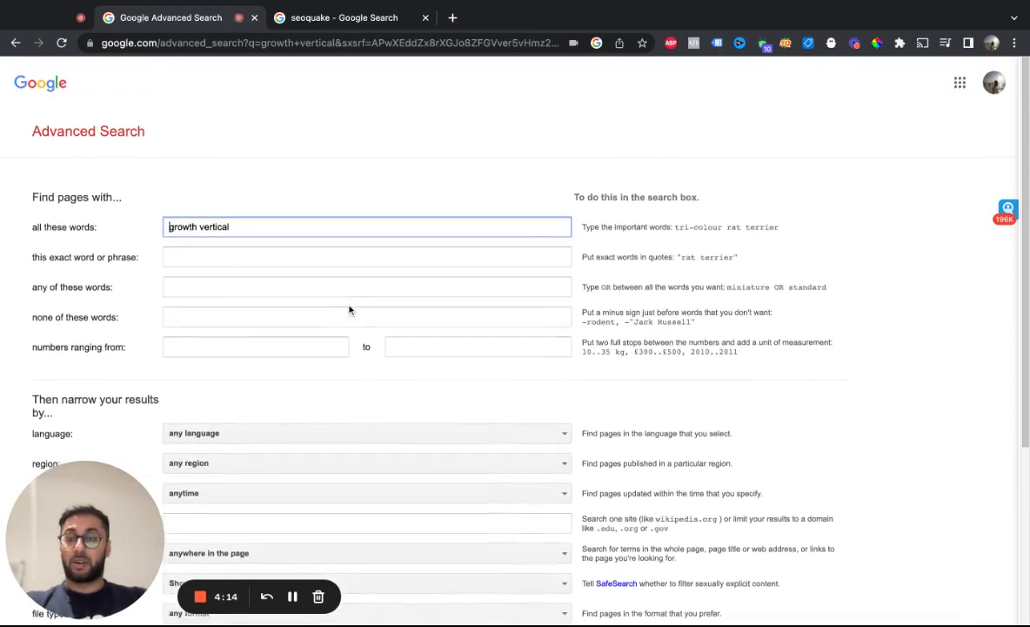
scroll("down", 3)
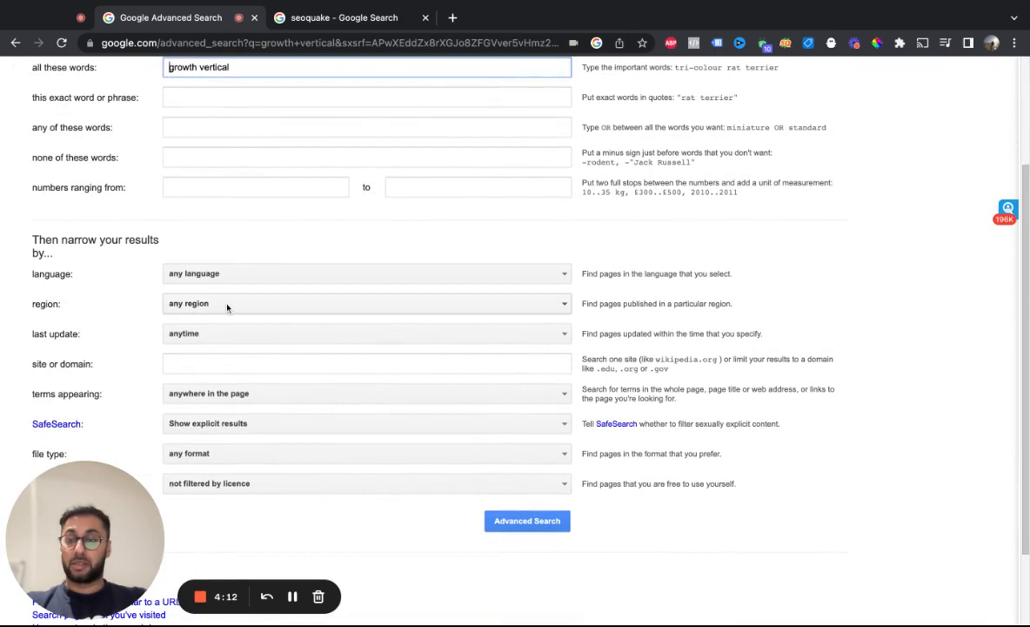
left_click(366, 303)
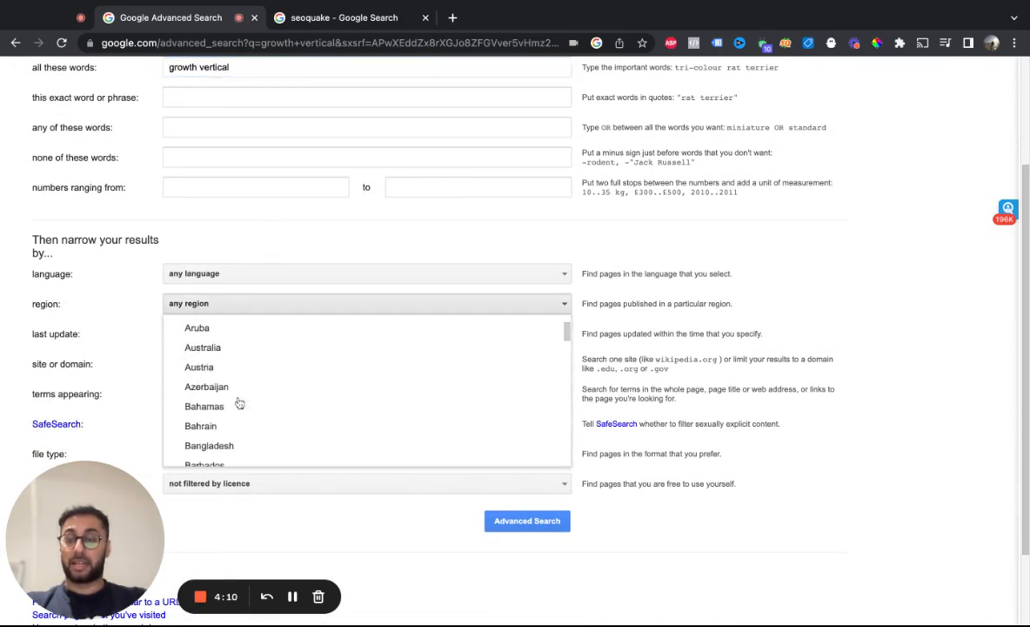
scroll("down", 3)
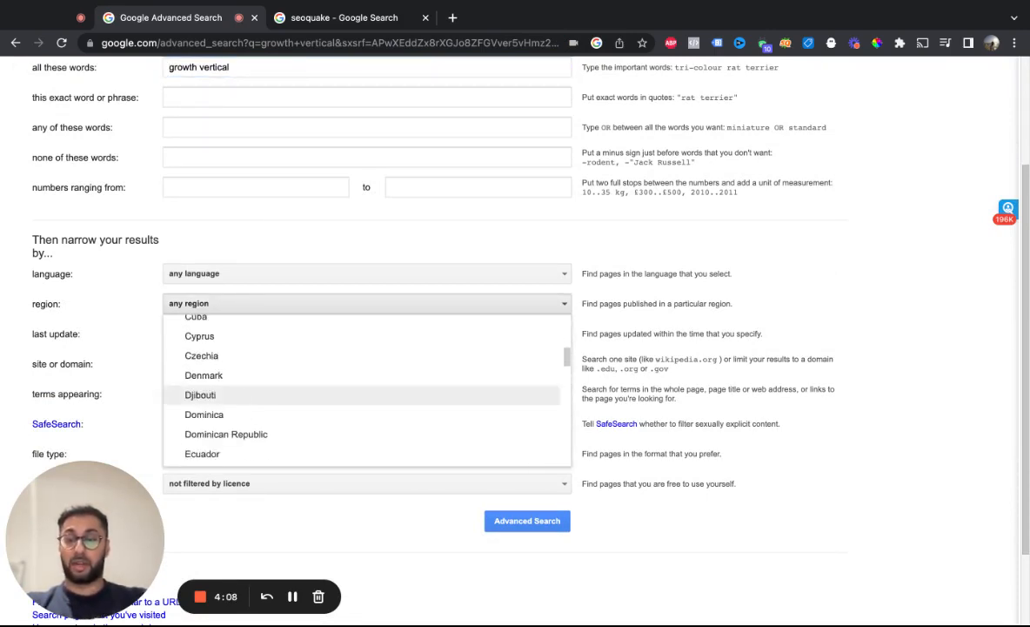
scroll("down", 3)
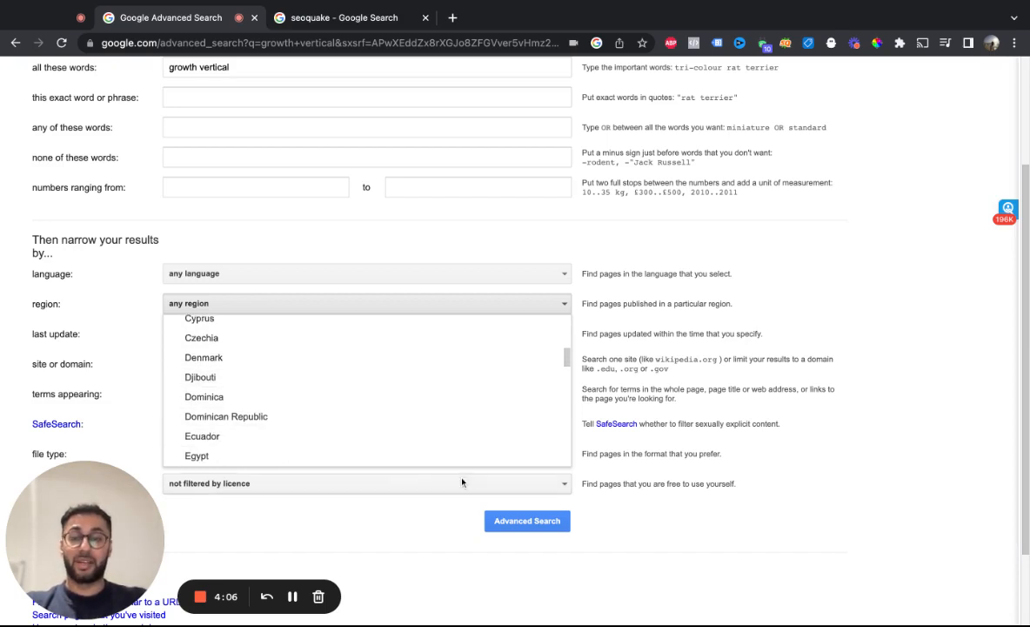
mouse_move(428, 552)
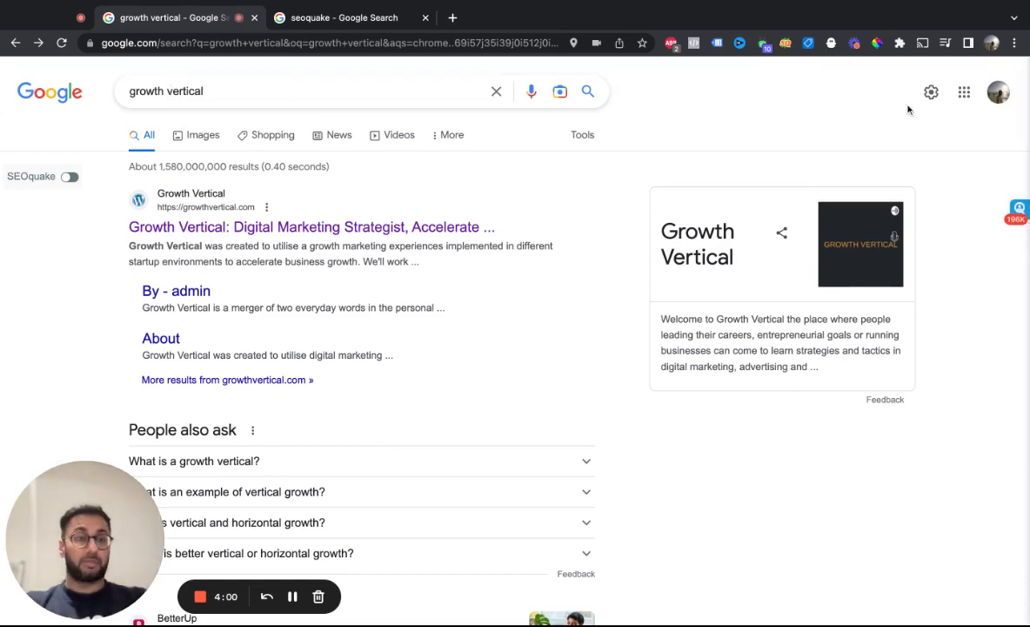
Search 'how run to a business' and go to the full Search Settings page.
type("how run to a busines")
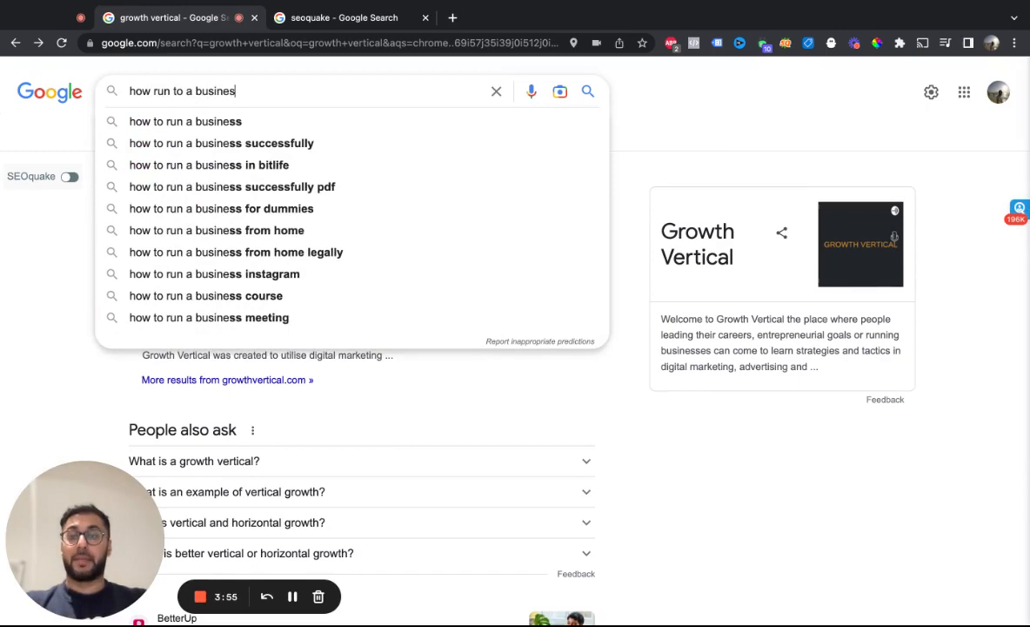
key("Return")
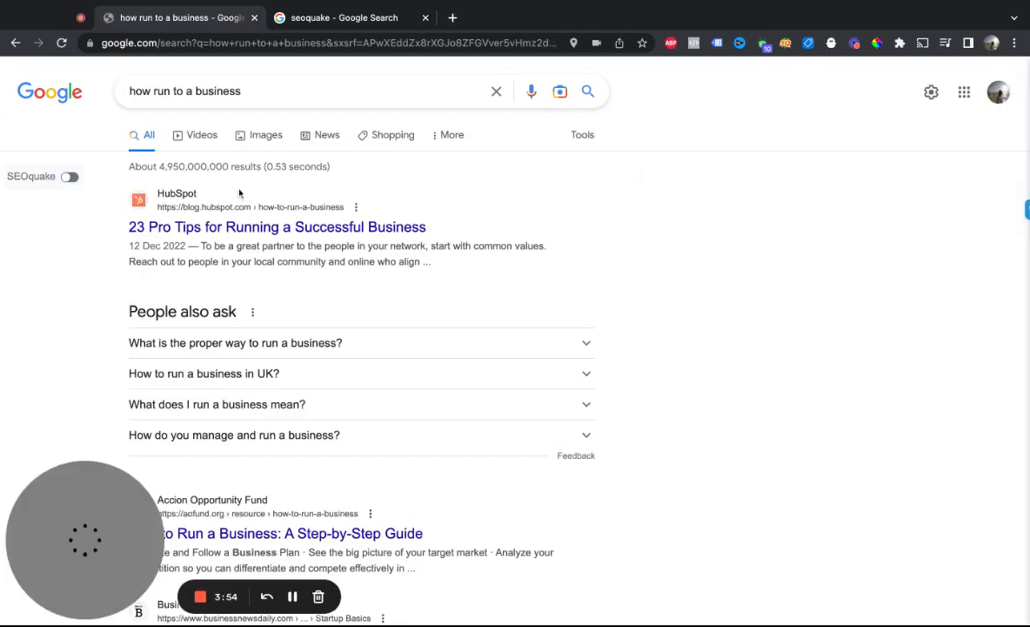
mouse_move(931, 92)
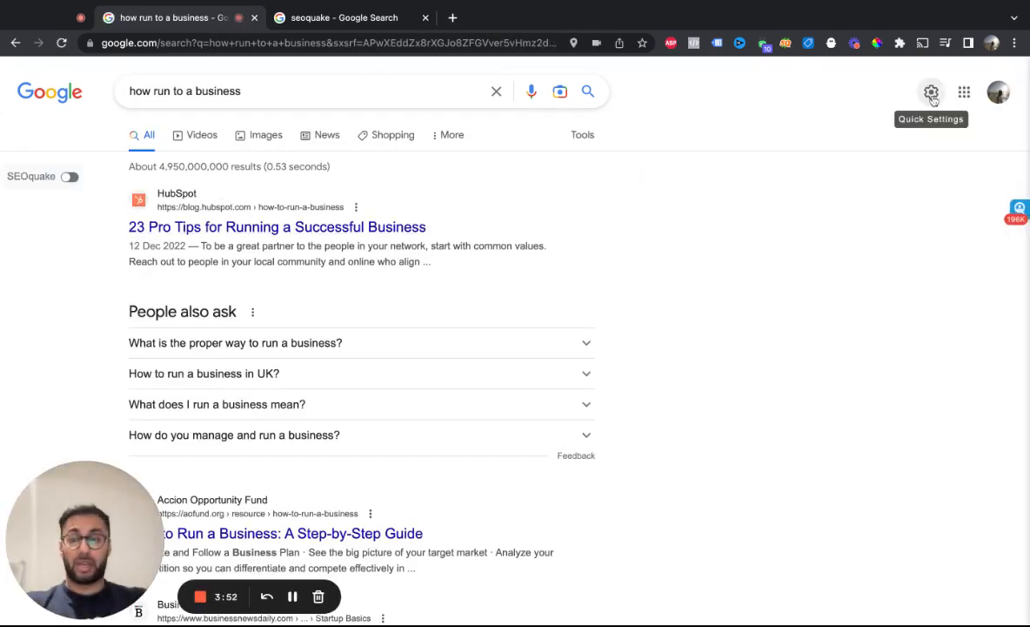
left_click(931, 93)
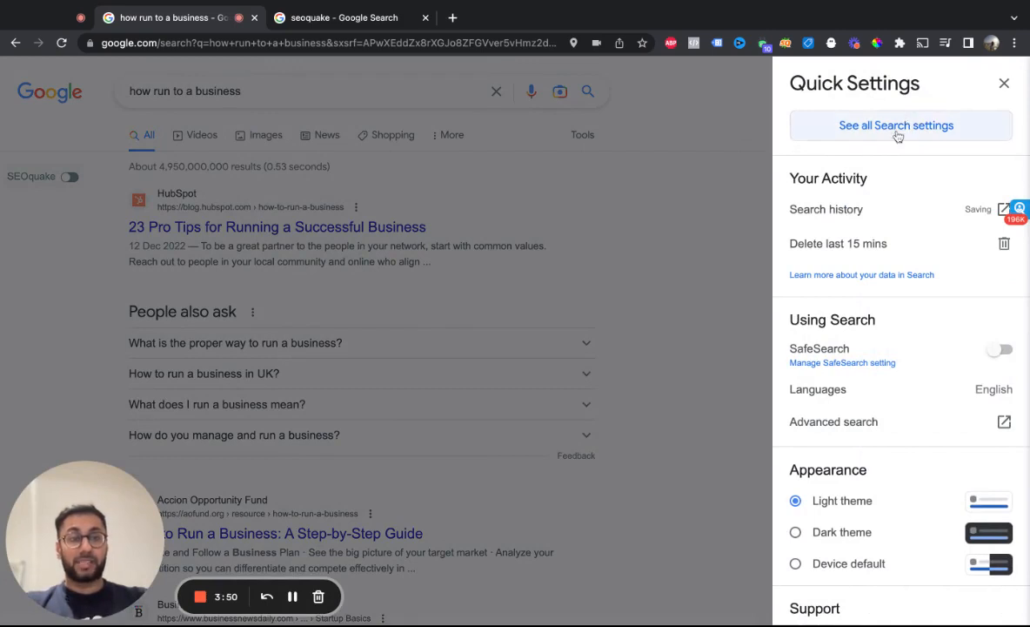
mouse_move(898, 135)
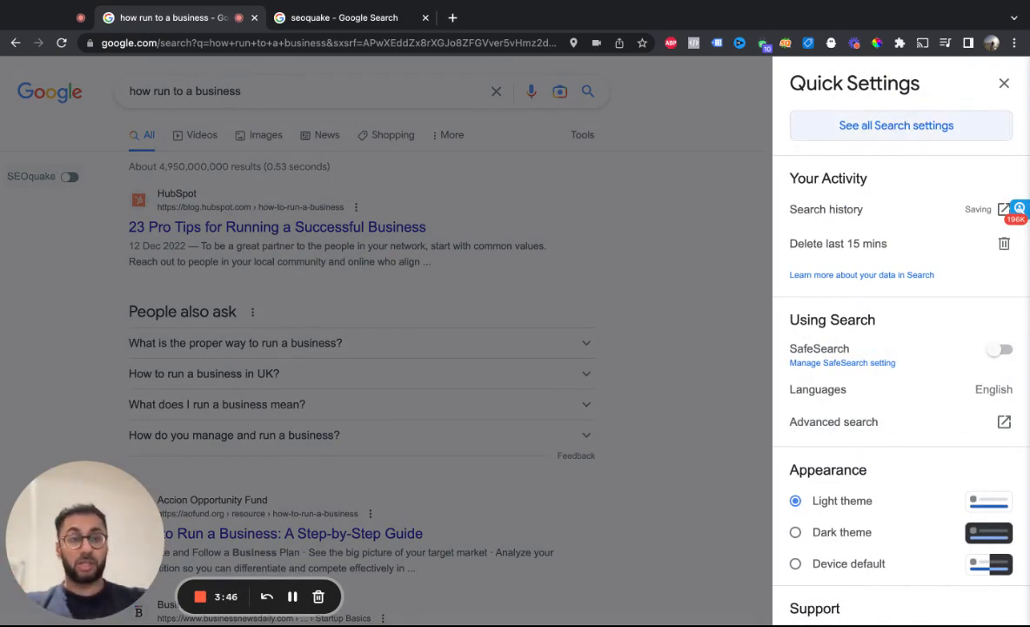
left_click(895, 125)
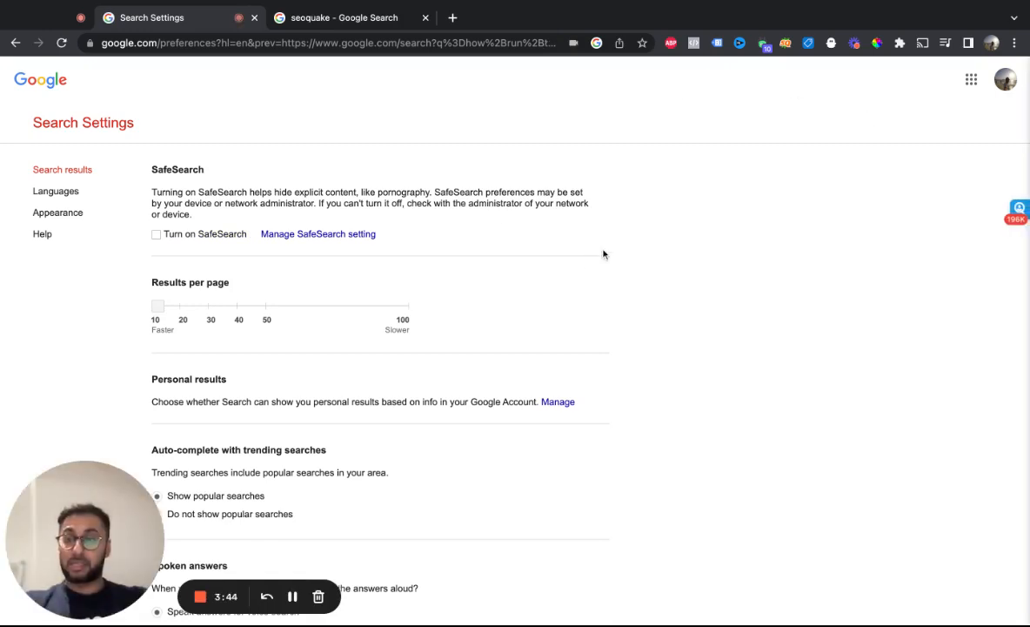
Choose United States under Region Settings and save, returning to the results.
scroll("down", 3)
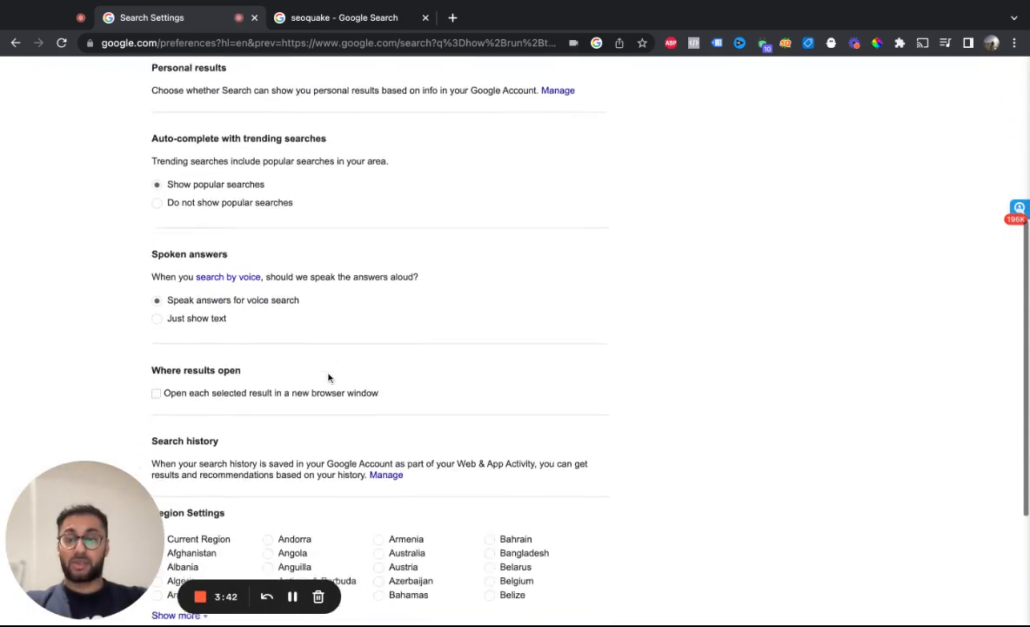
scroll("down", 3)
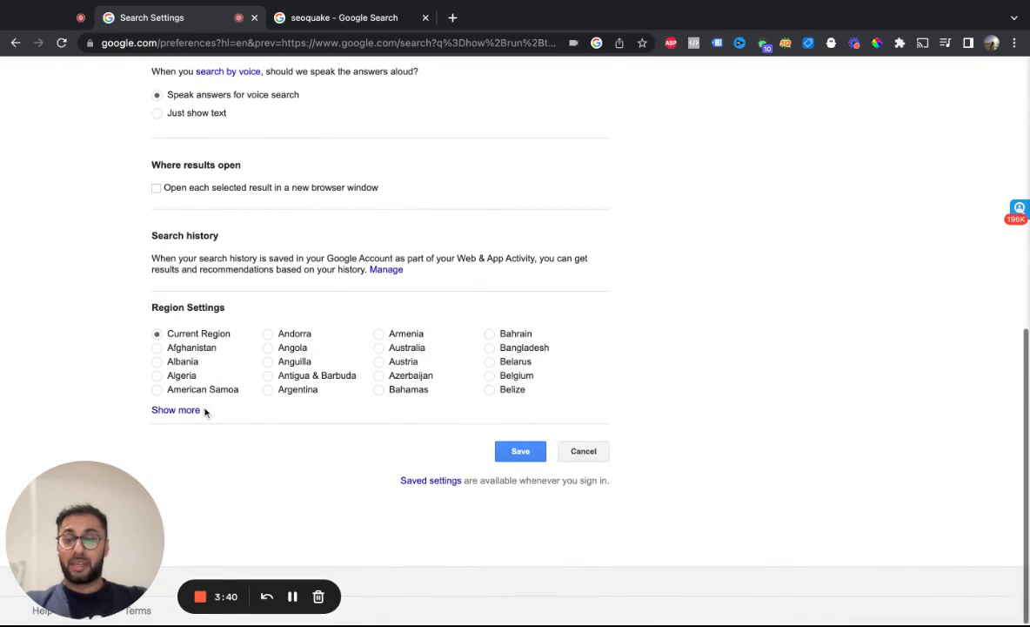
left_click(175, 409)
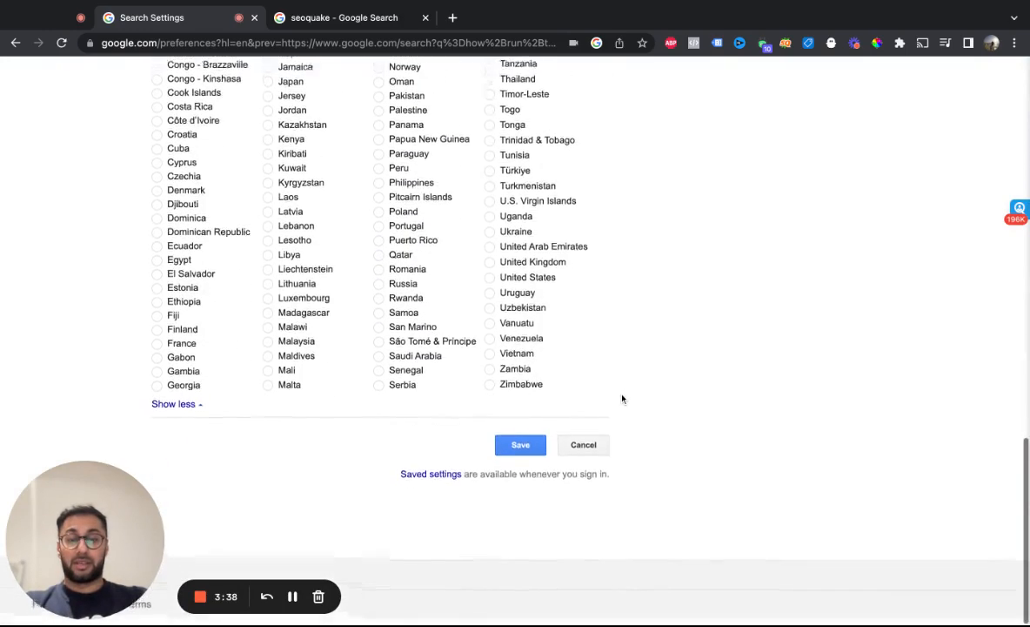
left_click(491, 282)
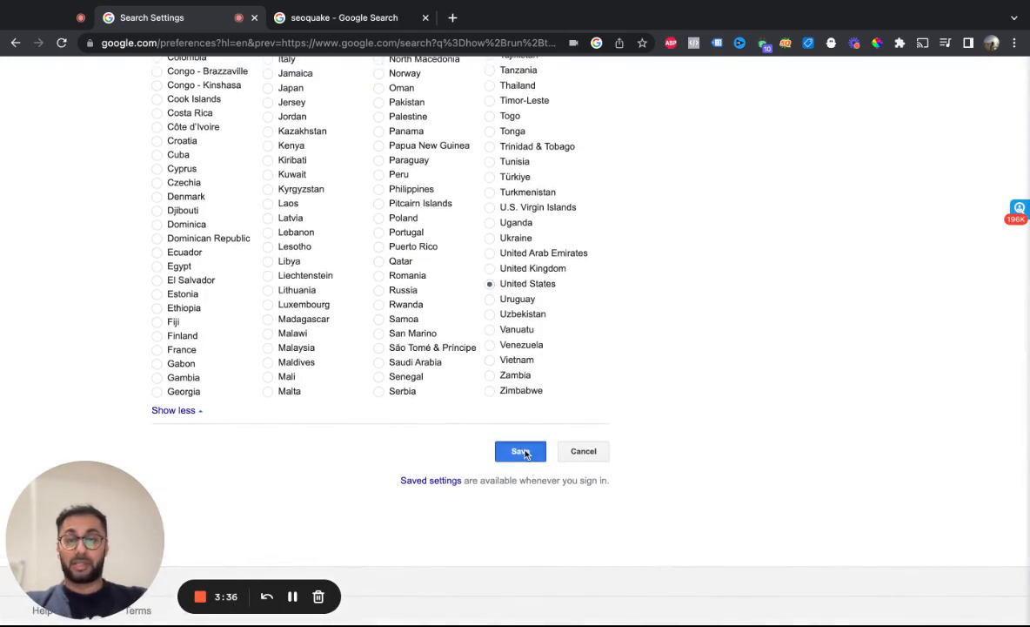
left_click(520, 451)
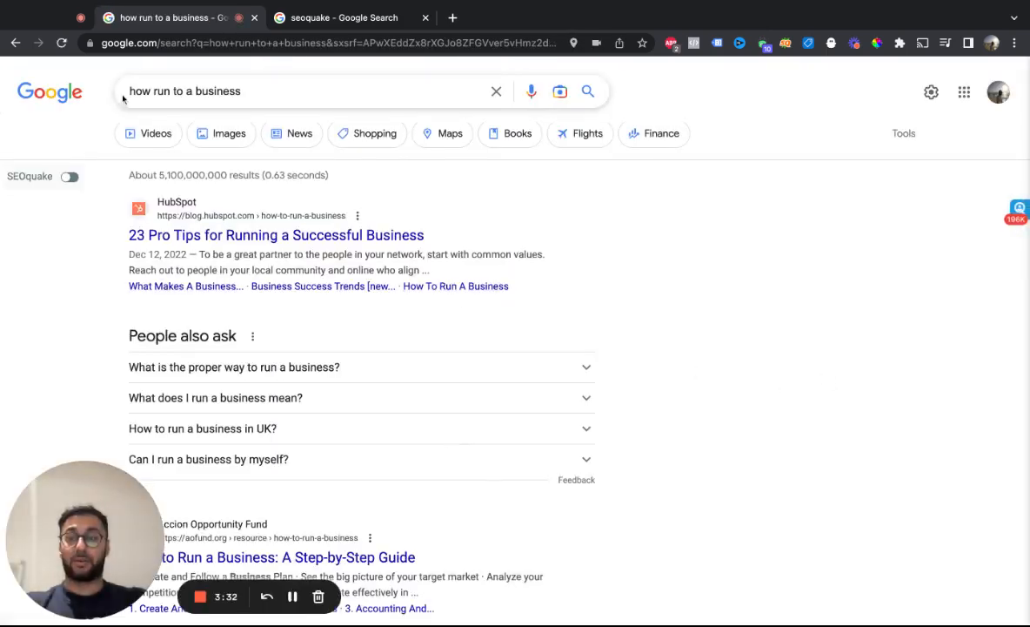
Replace the query with 'how to run linkedin ads' and browse the results.
triple_click(184, 90)
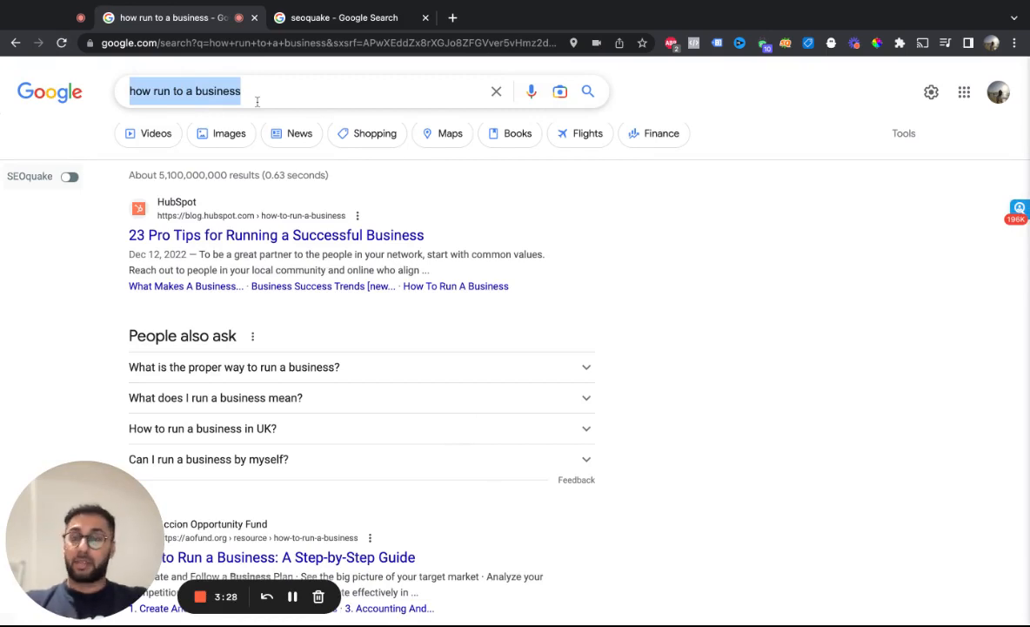
type("how to run")
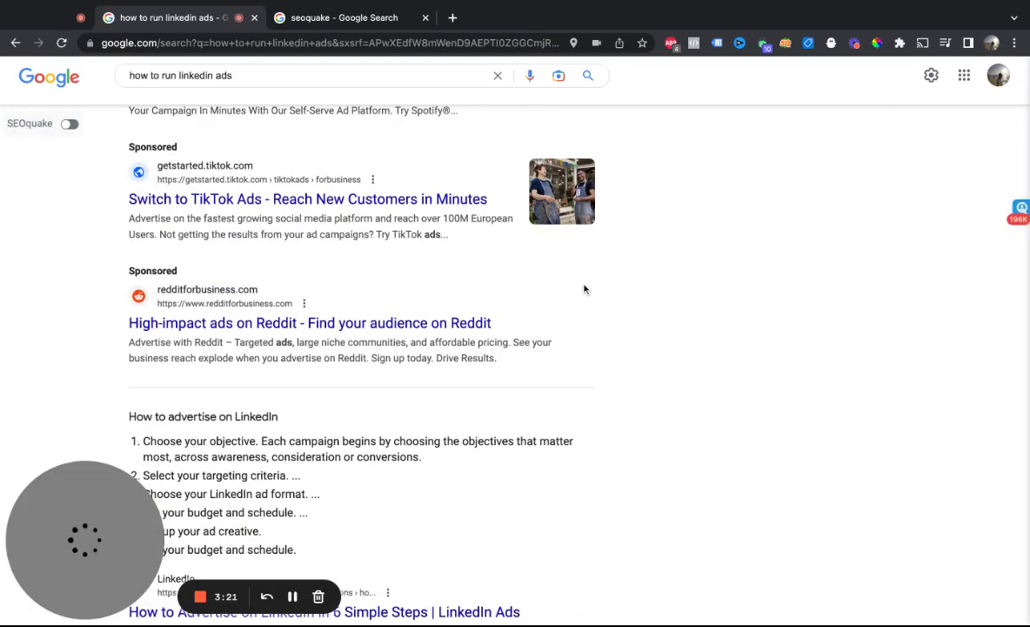
scroll("down", 3)
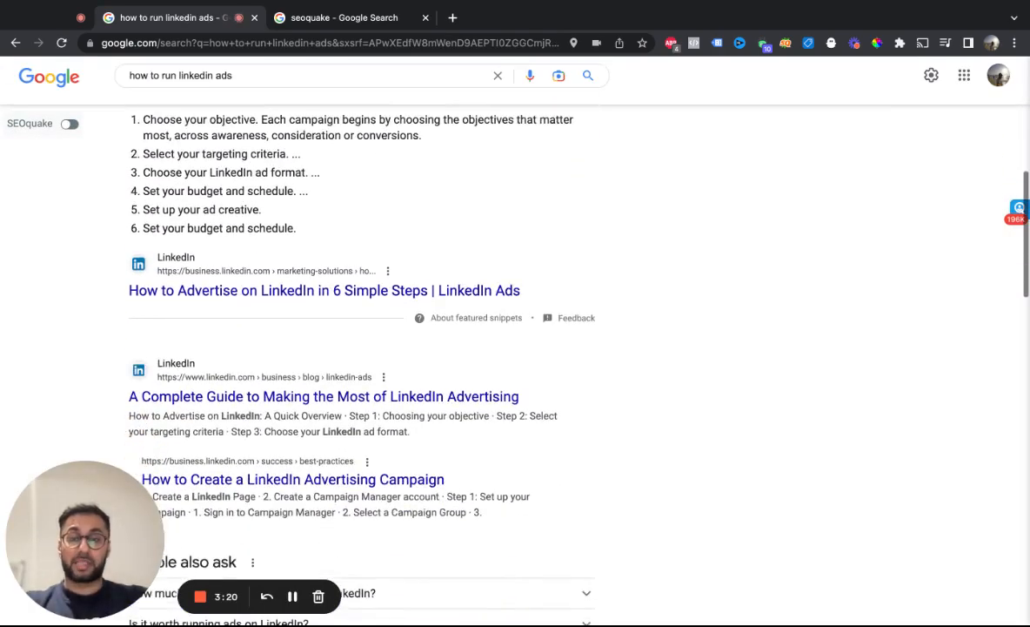
scroll("up", 3)
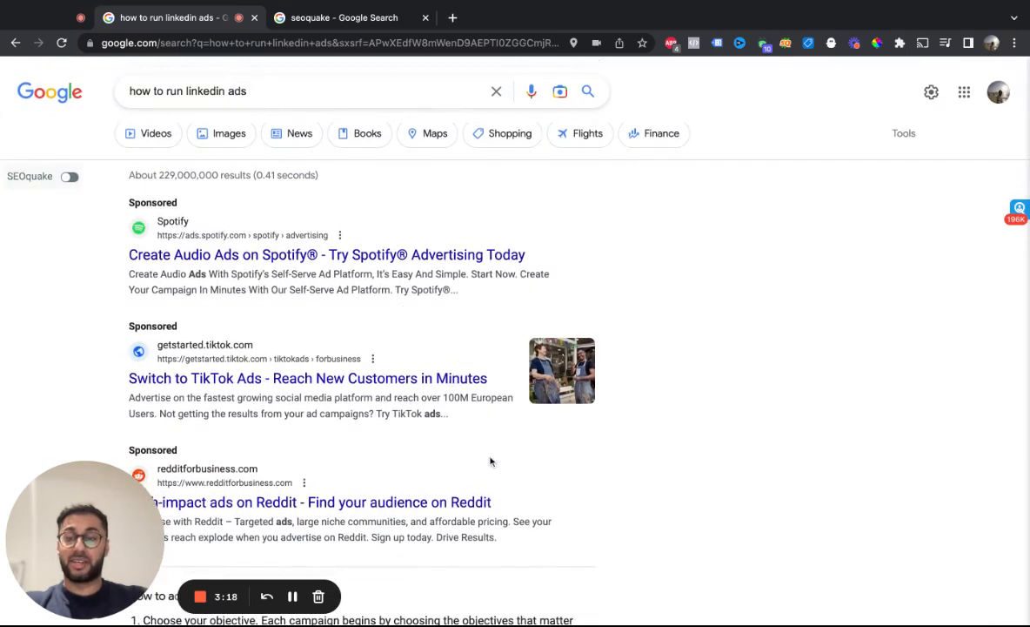
mouse_move(961, 210)
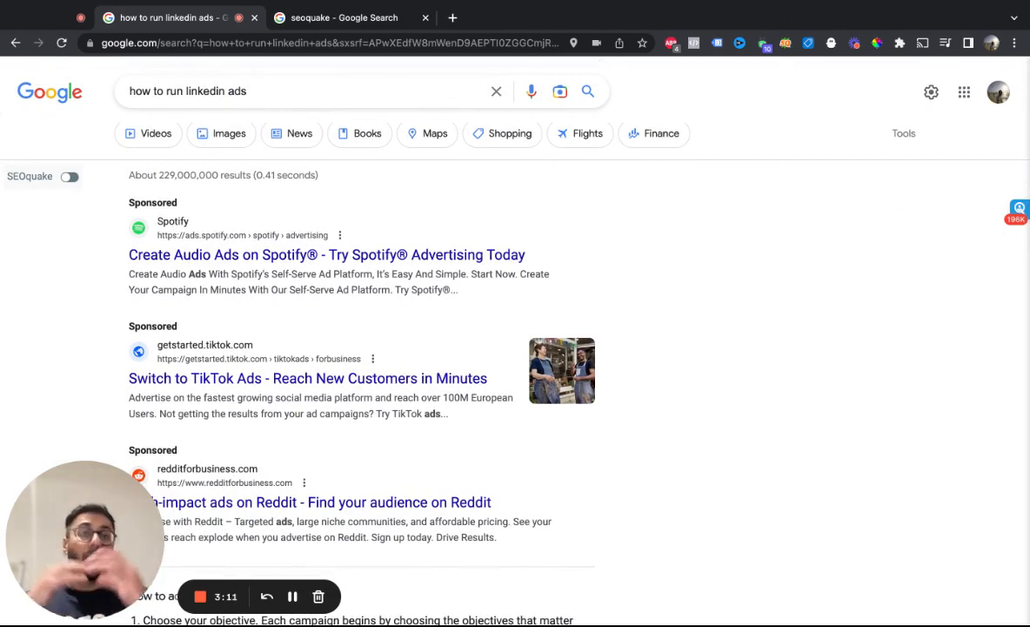
mouse_move(543, 21)
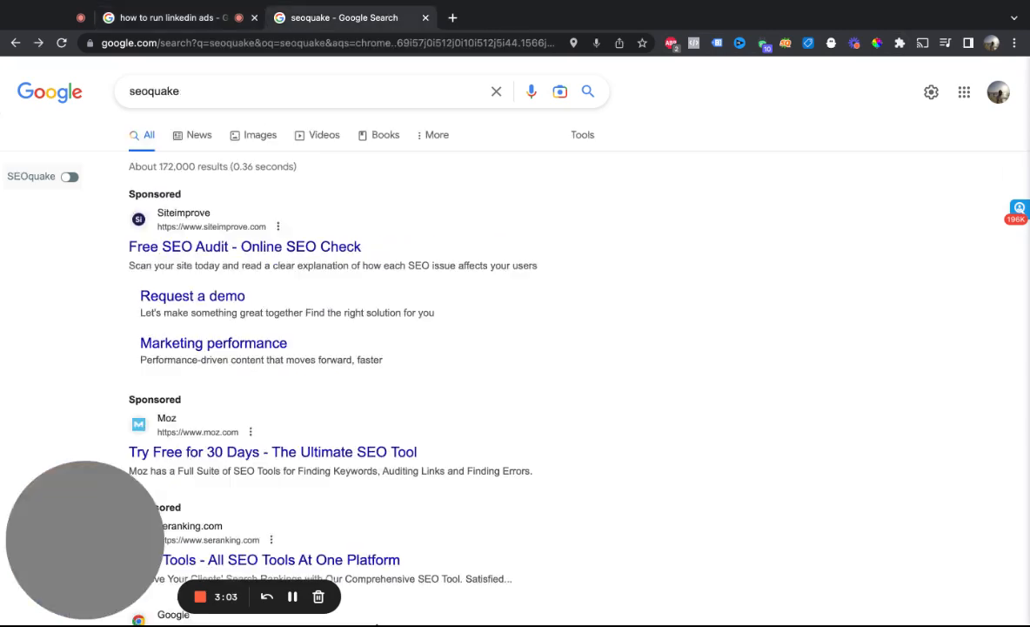
mouse_move(205, 237)
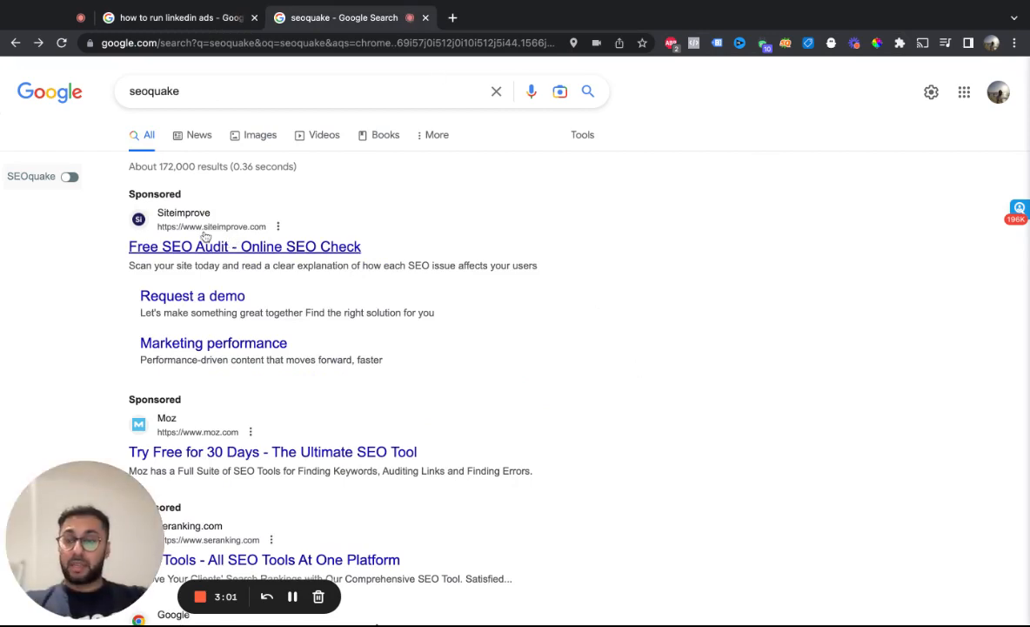
Visit seoquake.com from the seoquake results tab, then return to the linkedin ads results.
triple_click(154, 91)
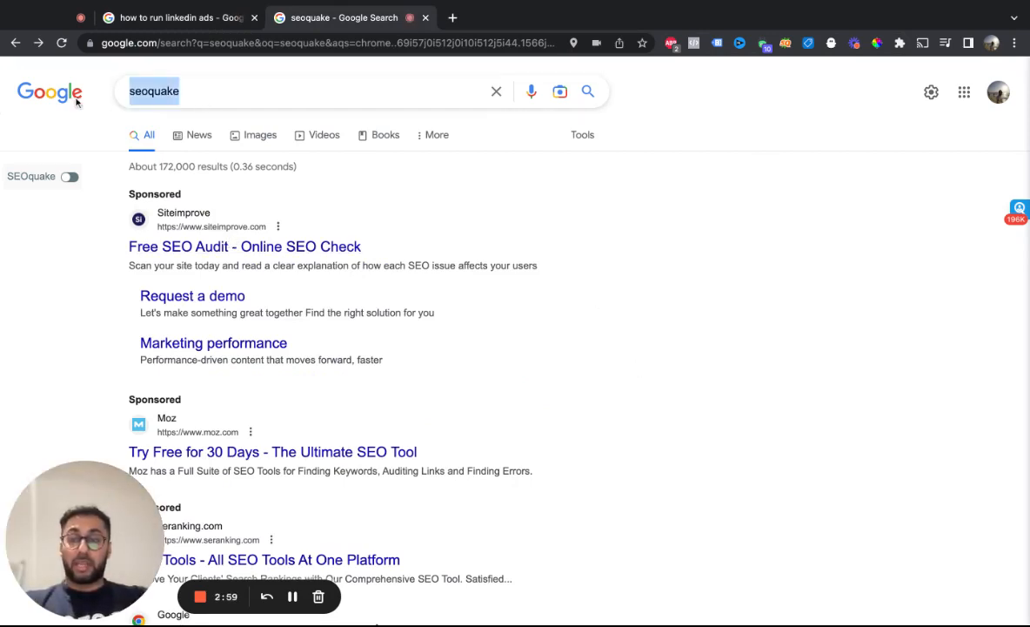
scroll("down", 3)
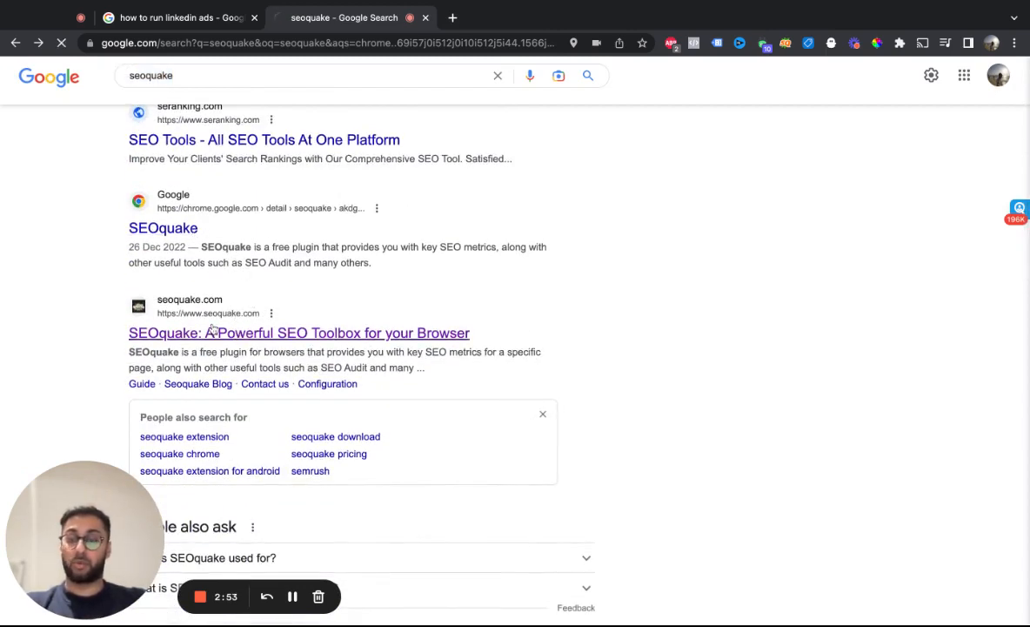
left_click(299, 333)
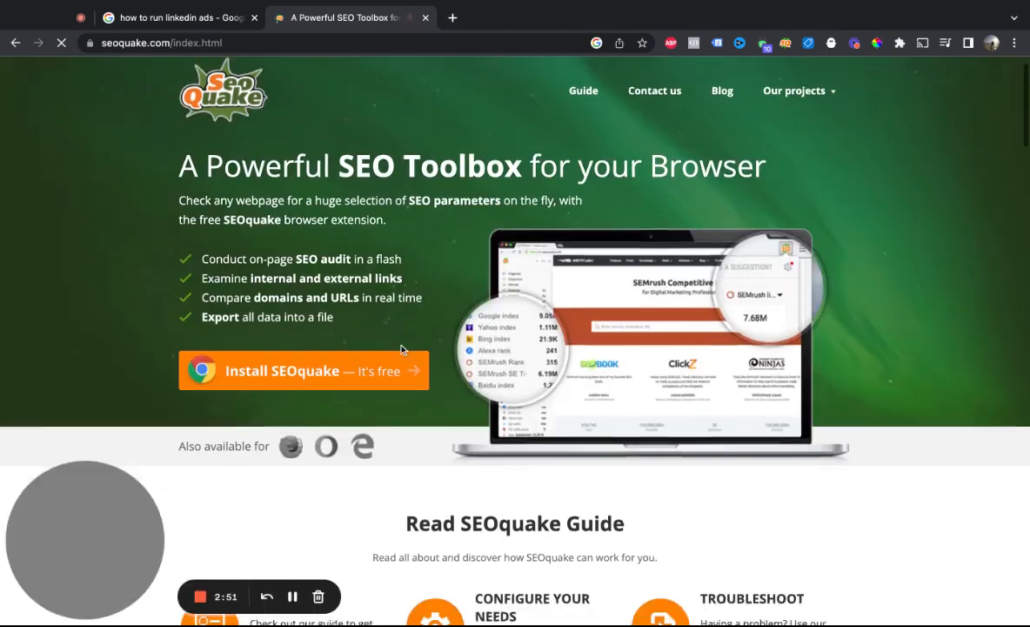
scroll("down", 3)
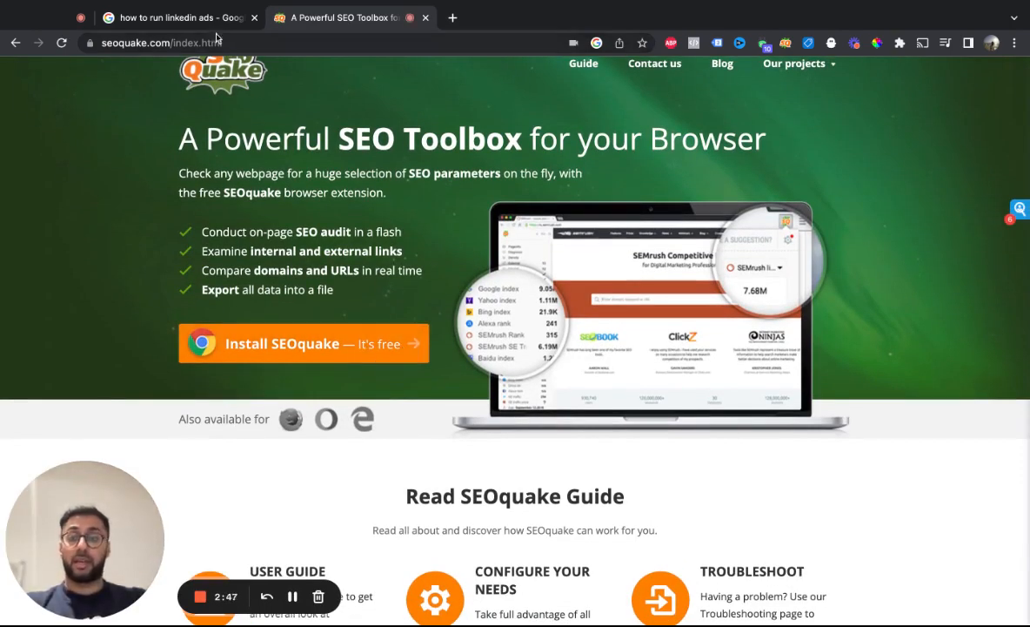
left_click(166, 18)
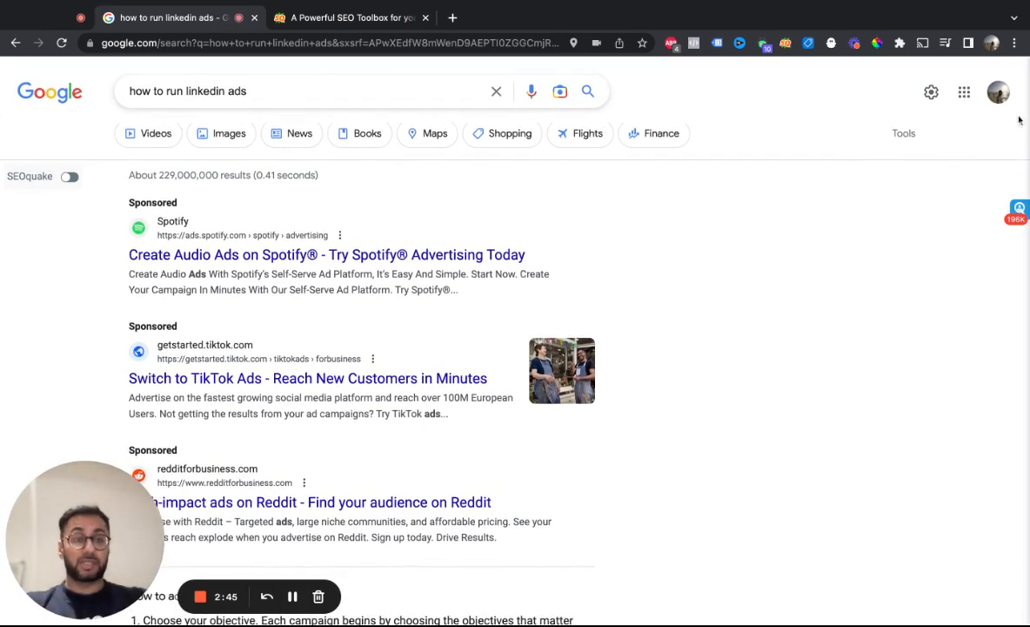
Revisit Region Settings, keep United States selected and save again.
left_click(932, 90)
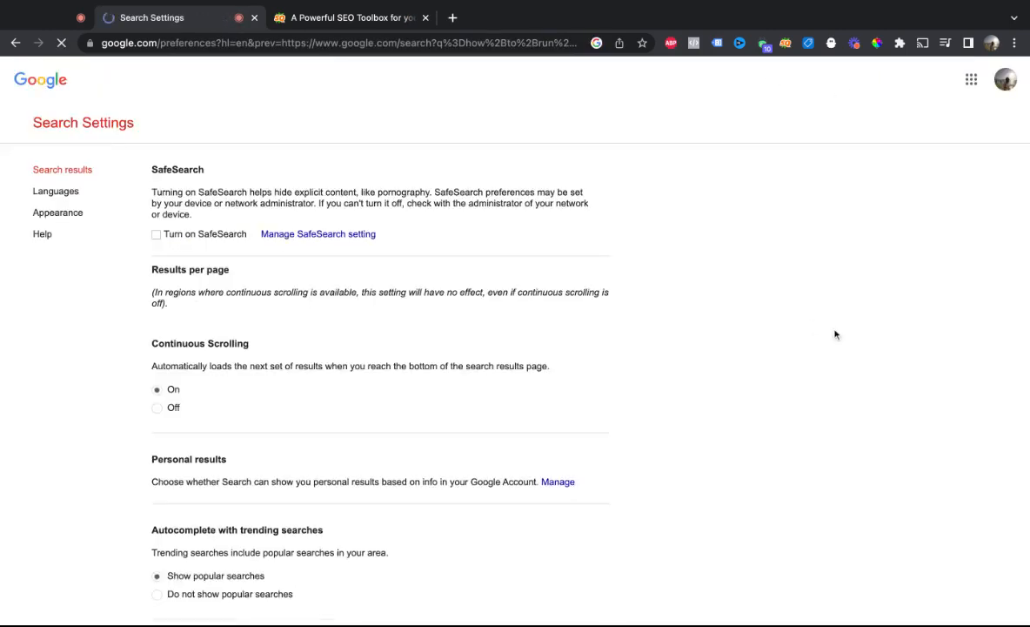
scroll("down", 3)
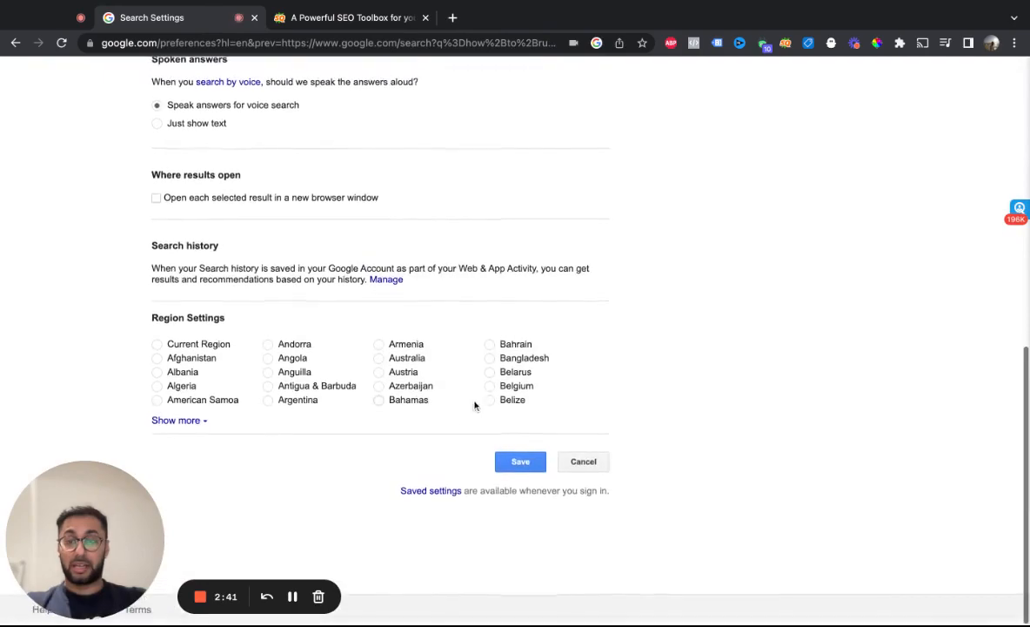
left_click(176, 419)
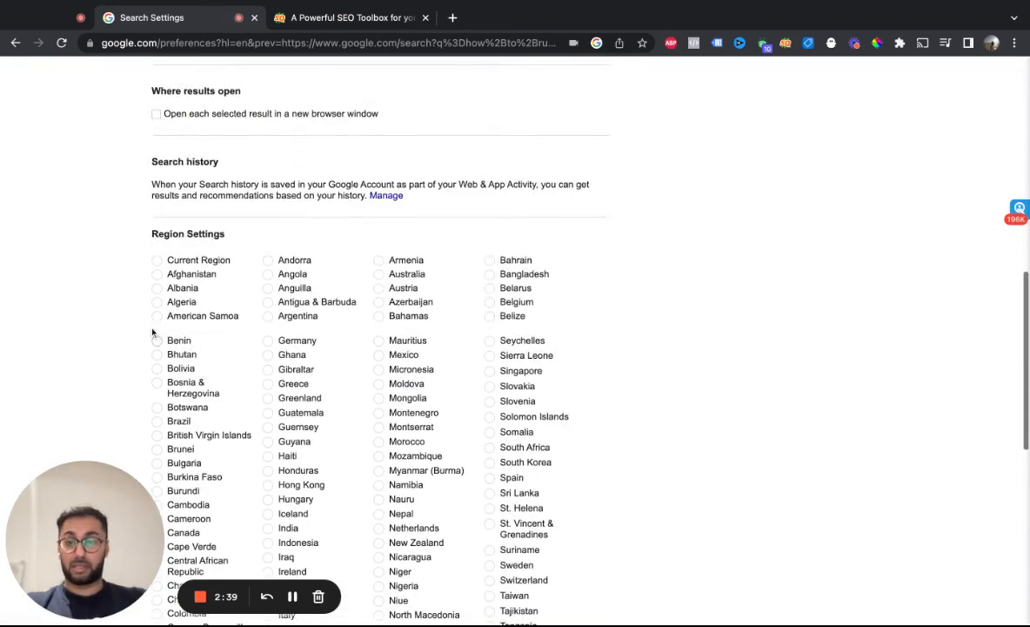
scroll("down", 3)
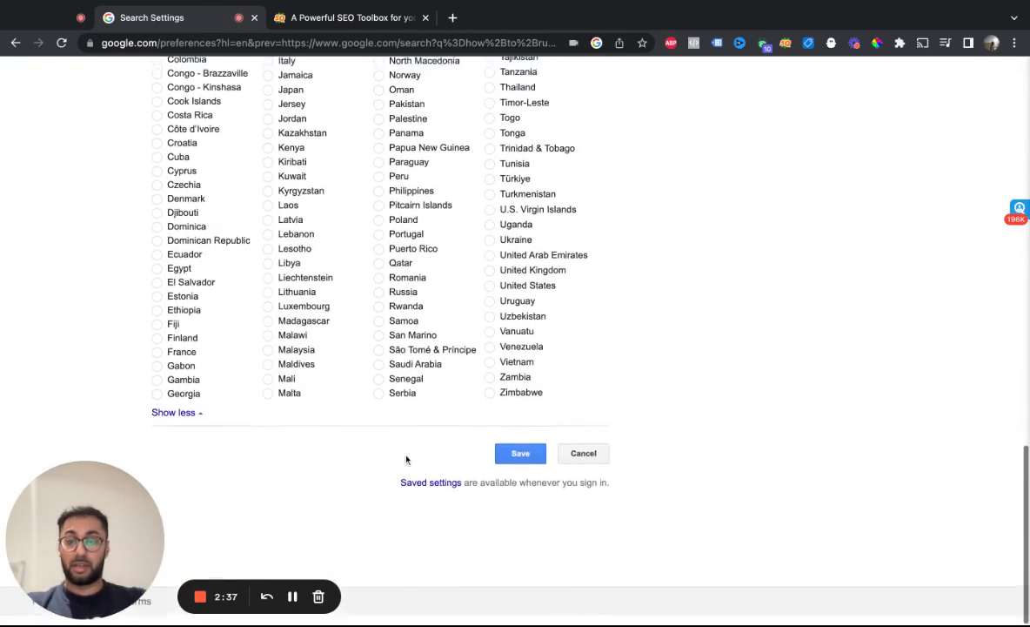
left_click(521, 453)
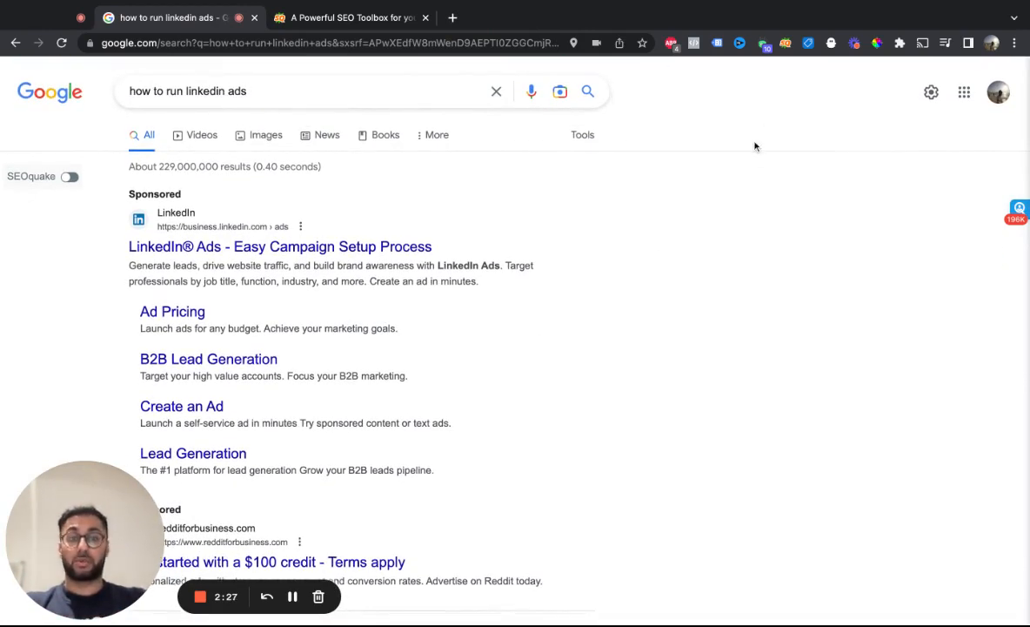
mouse_move(432, 158)
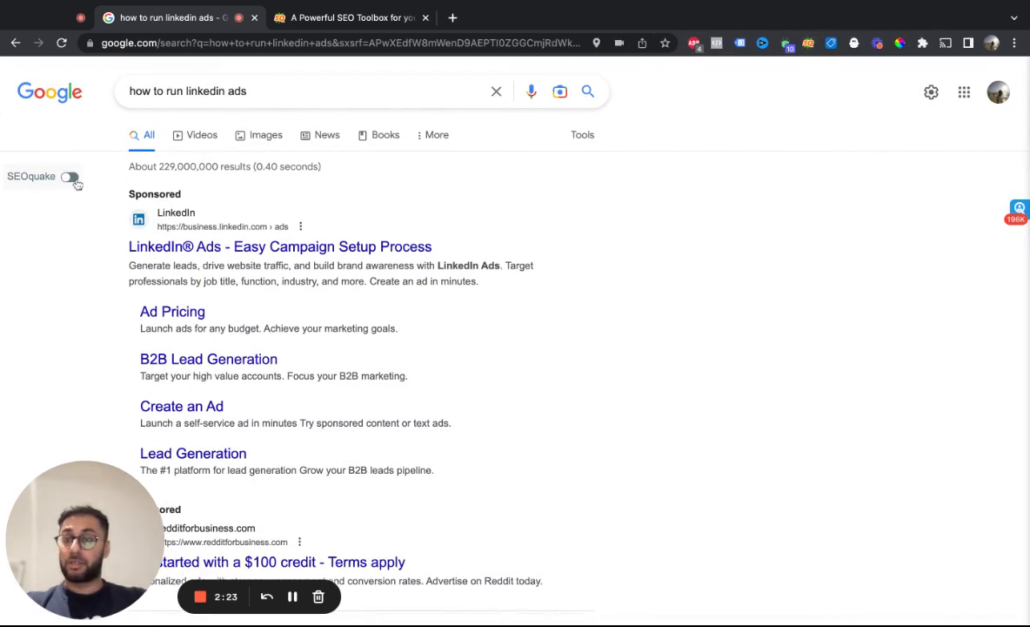
Enable the SEOquake sidebar showing the United States locale beside the results.
left_click(69, 177)
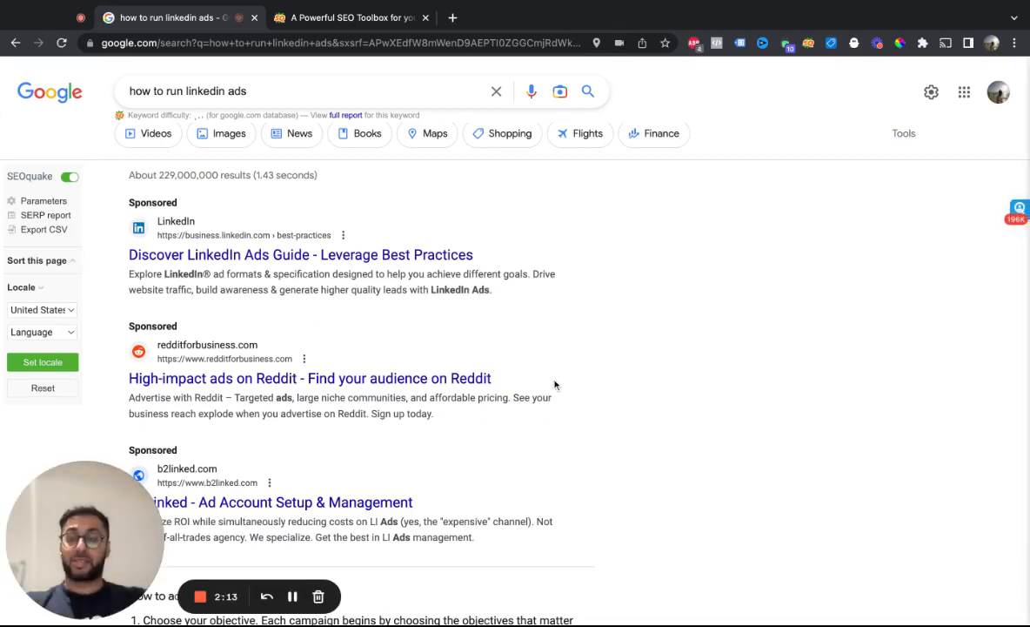
scroll("down", 3)
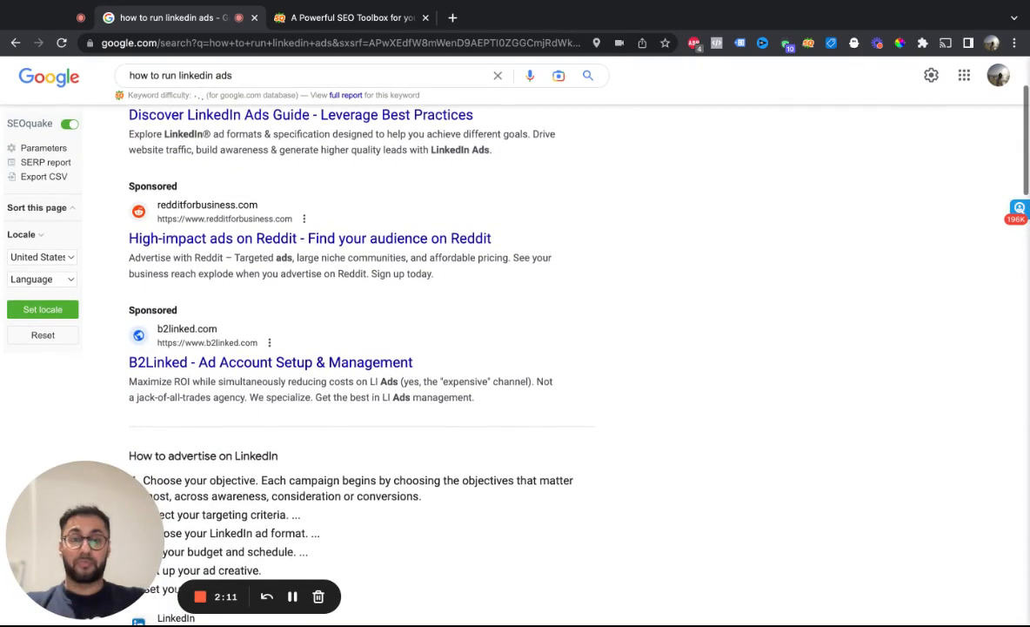
scroll("down", 3)
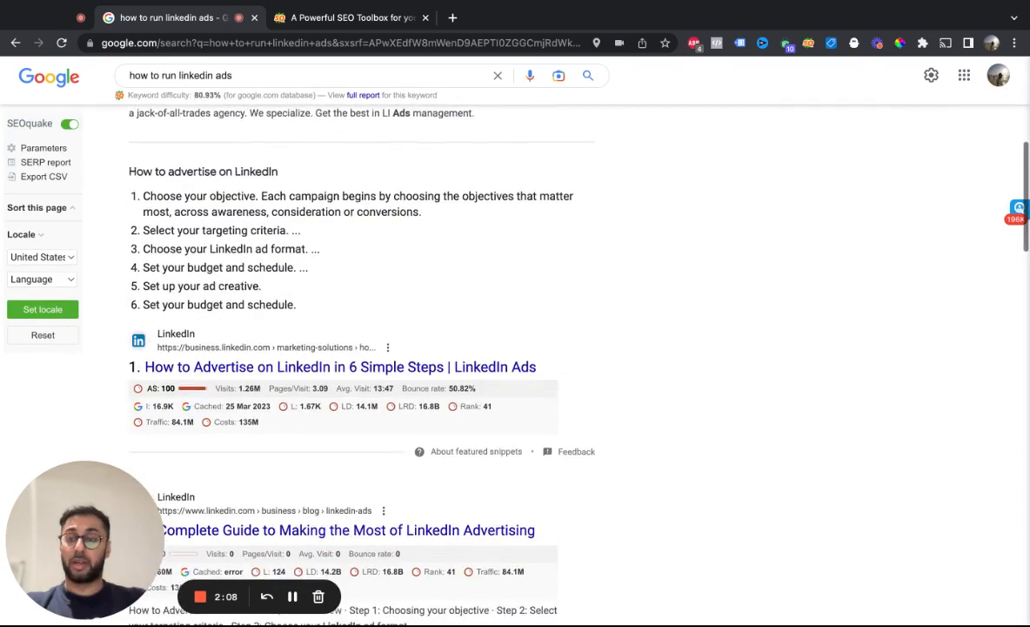
scroll("down", 3)
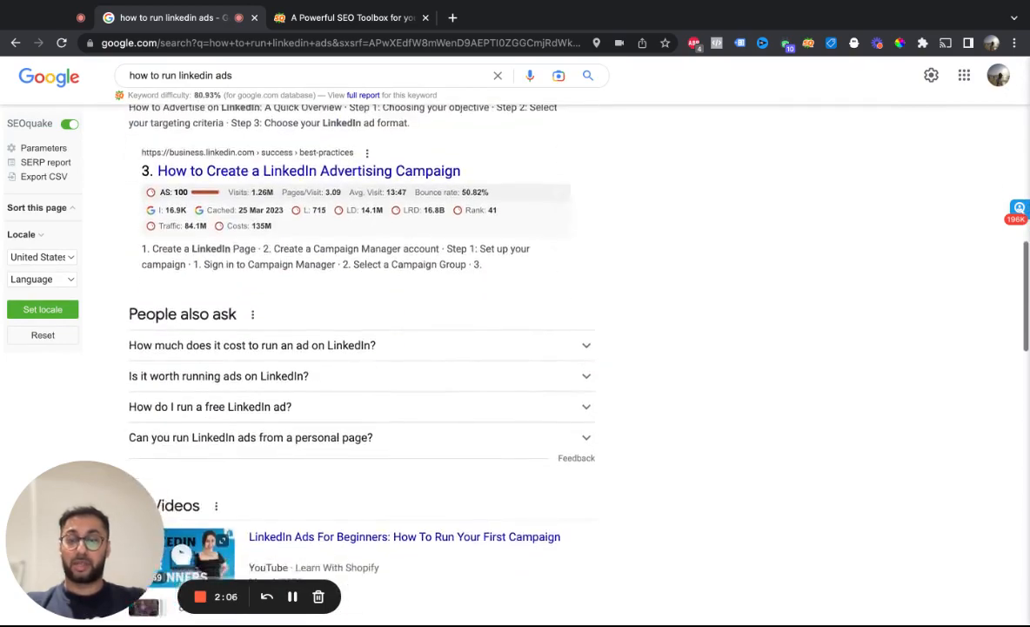
scroll("up", 3)
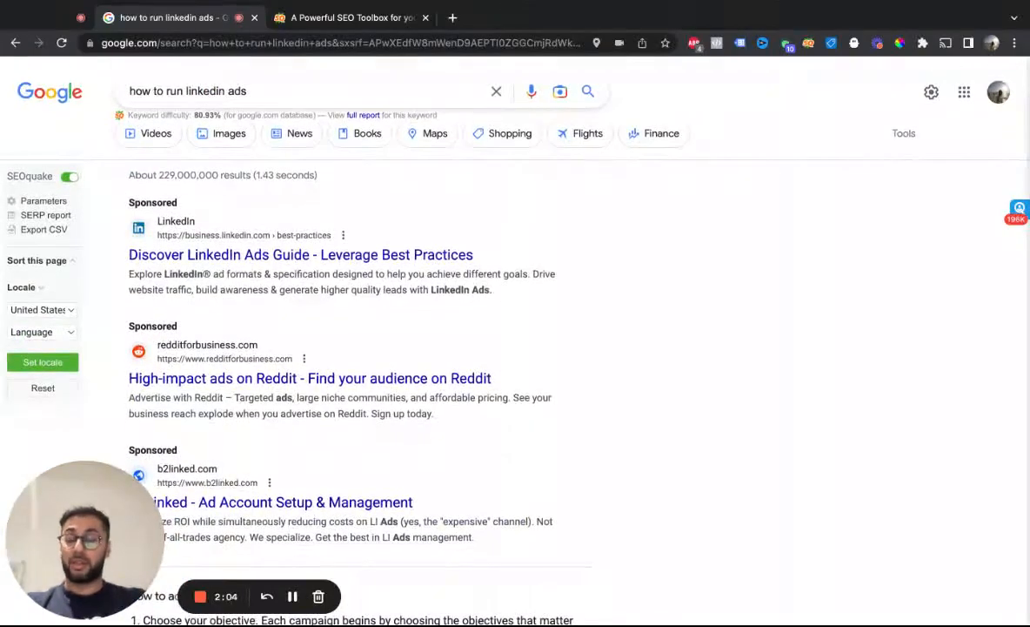